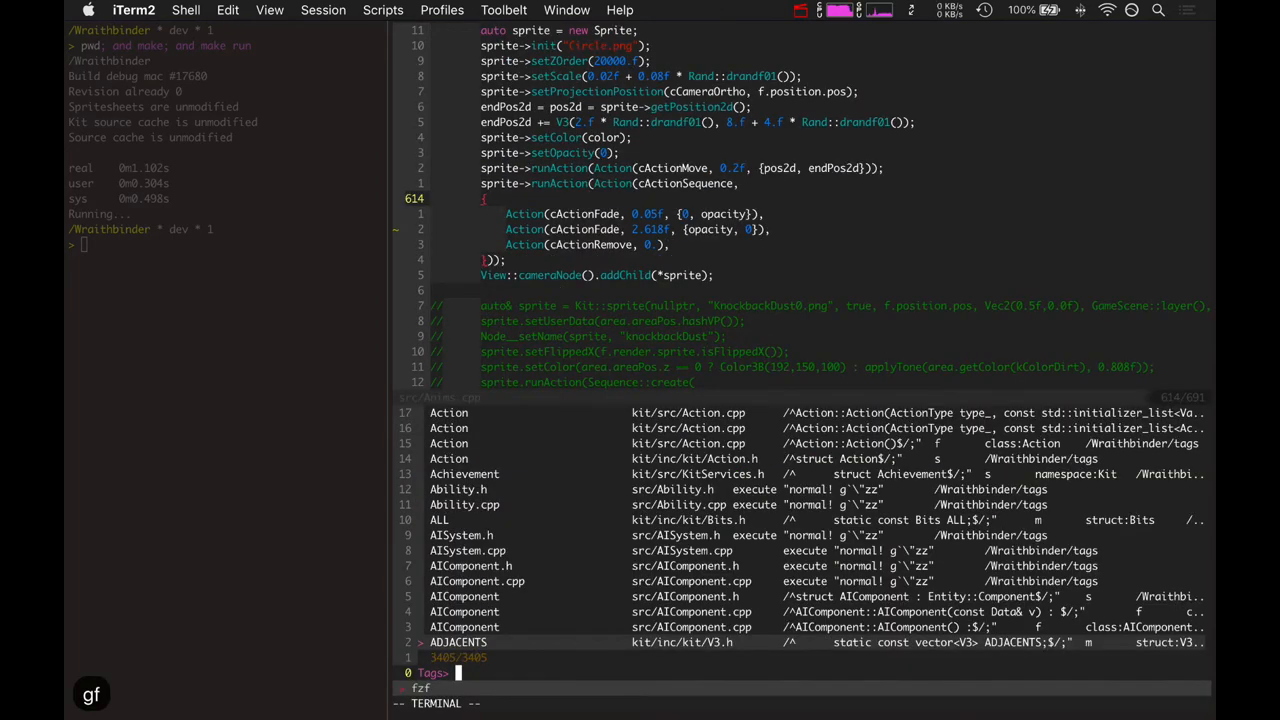
Jump via tags search 'conco' to constructCamera in View.cpp and highlight the fixed camera setup lines.
type("conco")
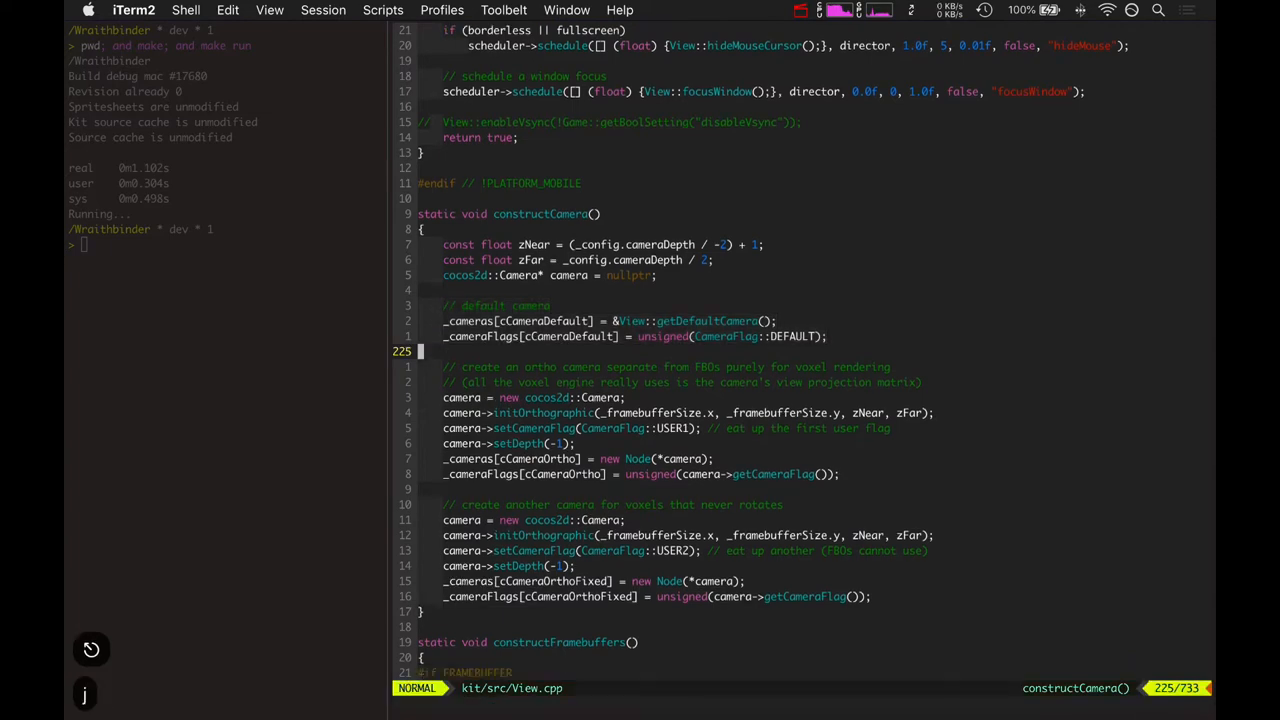
key("V")
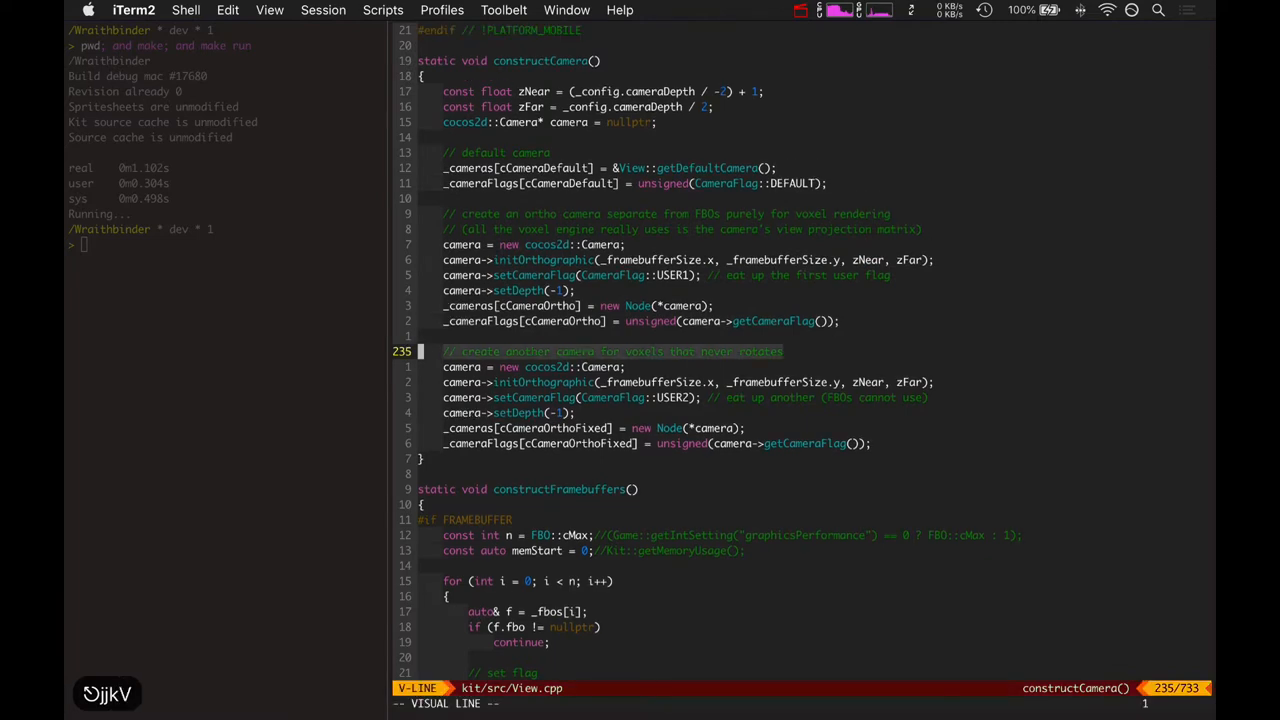
key("Escape")
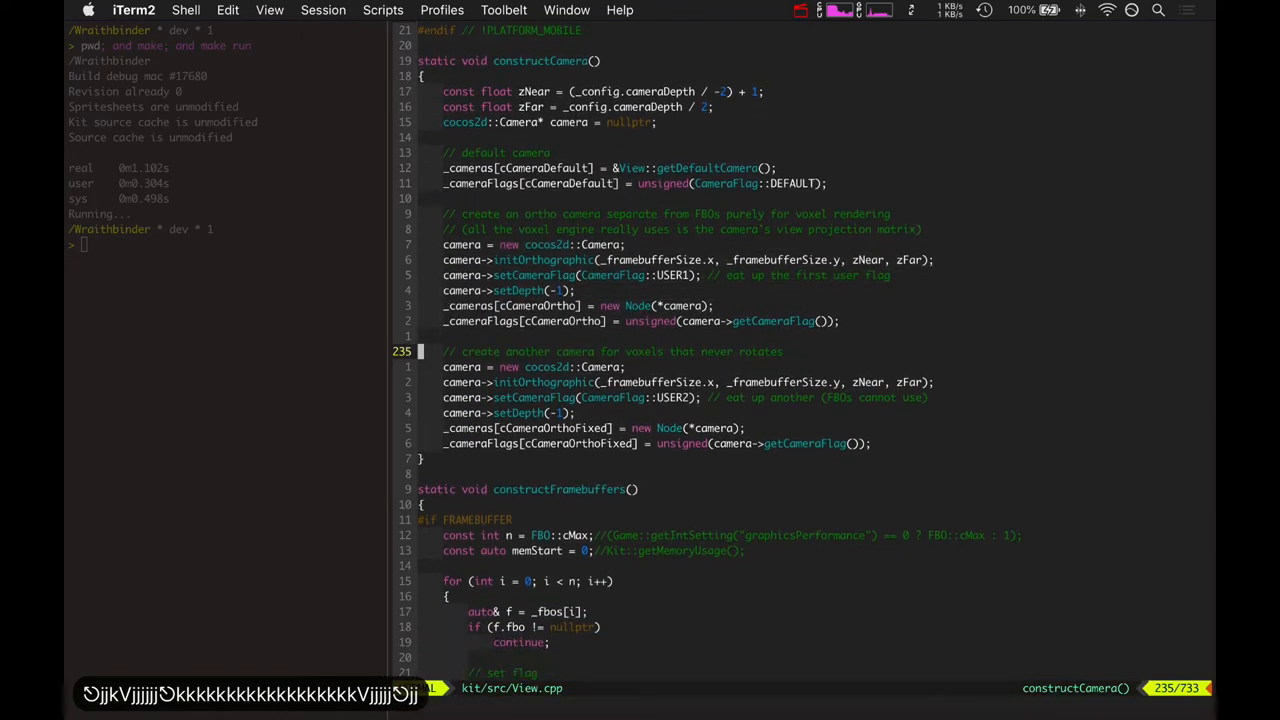
scroll("down", 3)
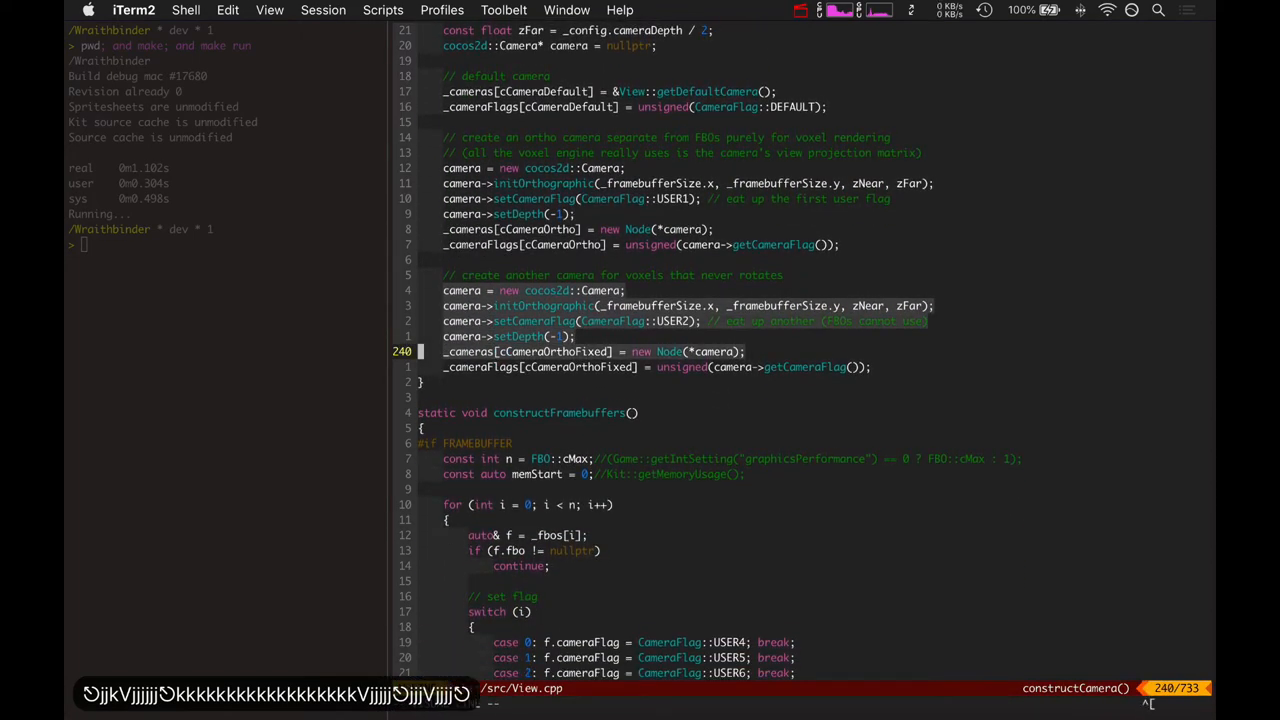
scroll("up", 3)
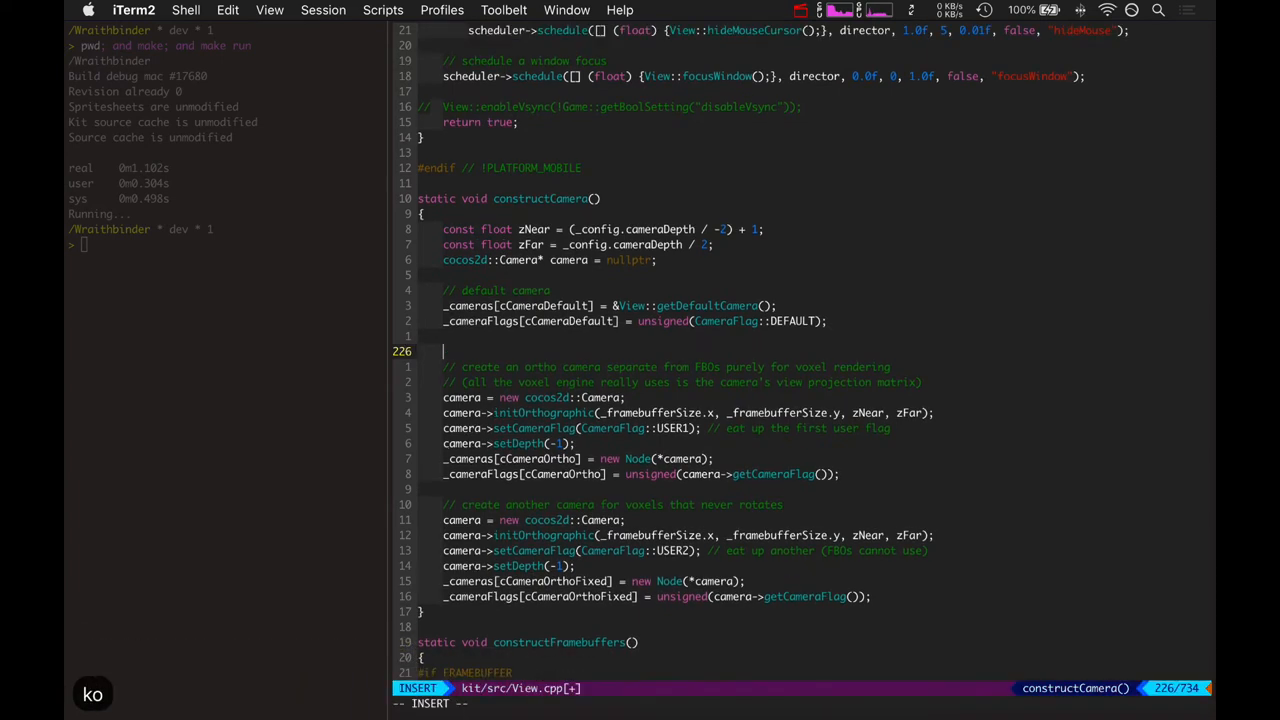
Undo a stray typed edit and bring up the project symbol search list again.
type("salfkjasdlfkjsdlkfj")
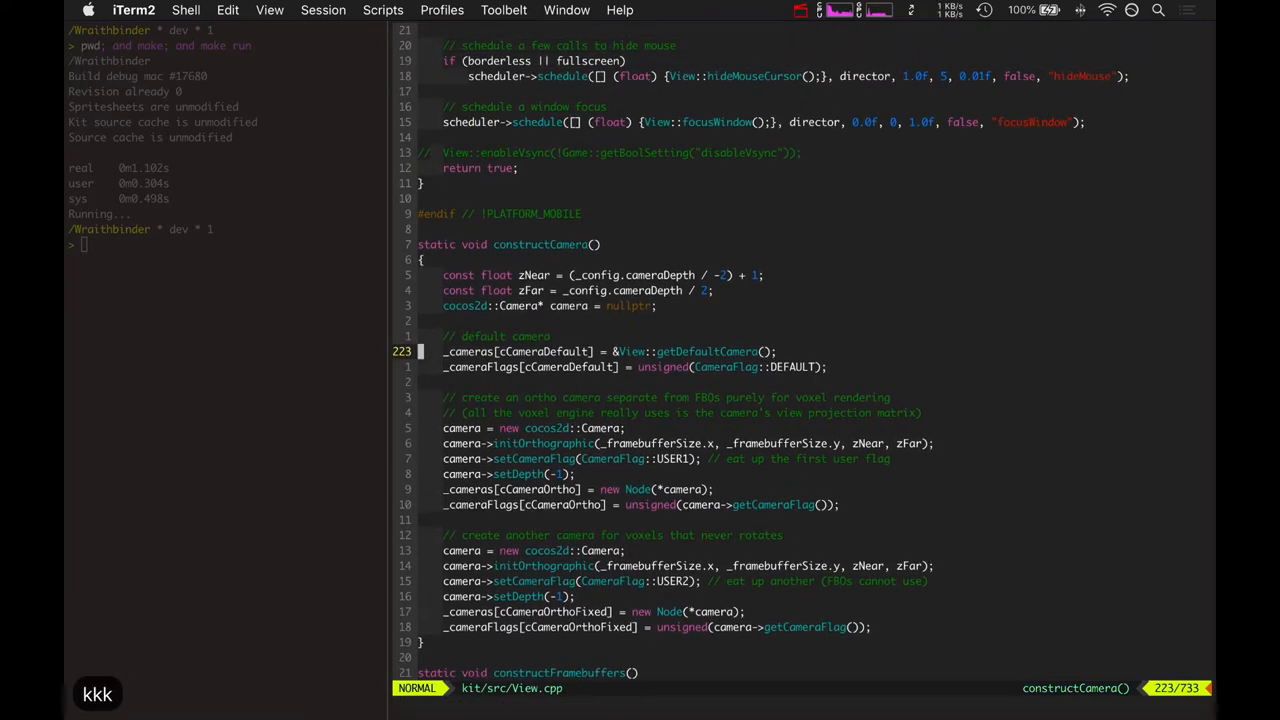
key("j")
type("vi")
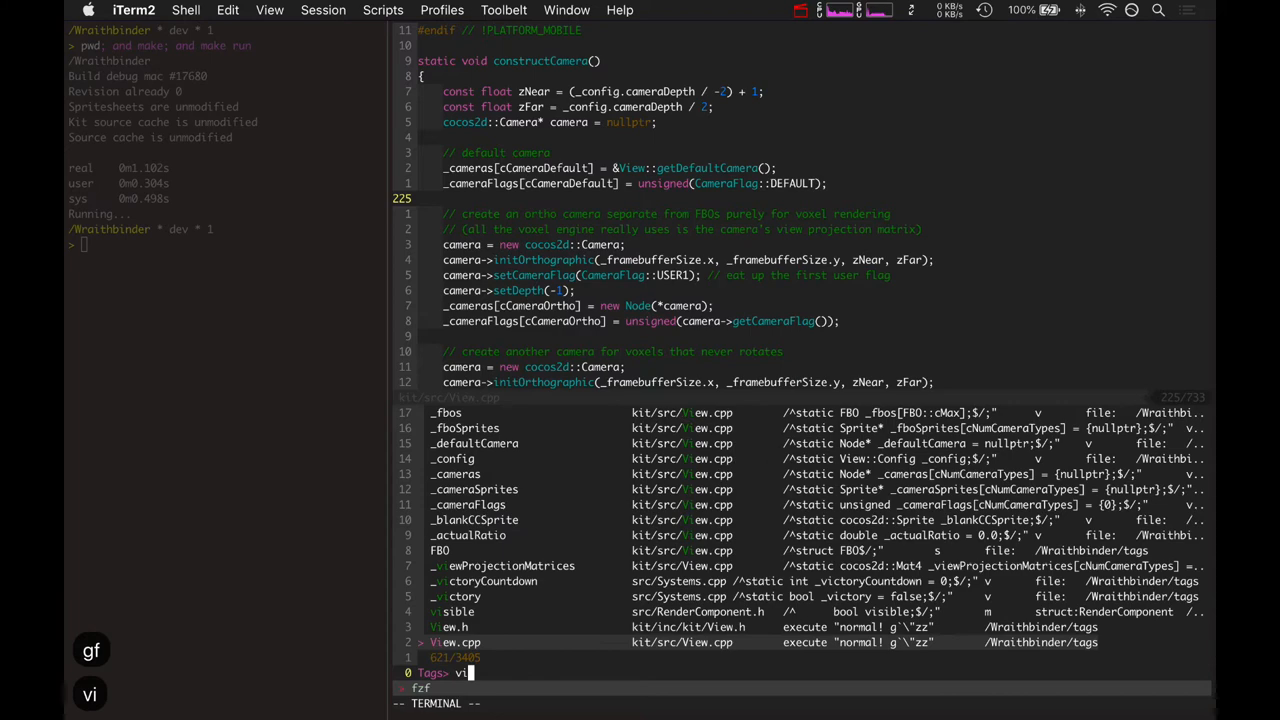
Highlight View.h's parent, cameraNode and camera accessor declarations in turn.
key("Return")
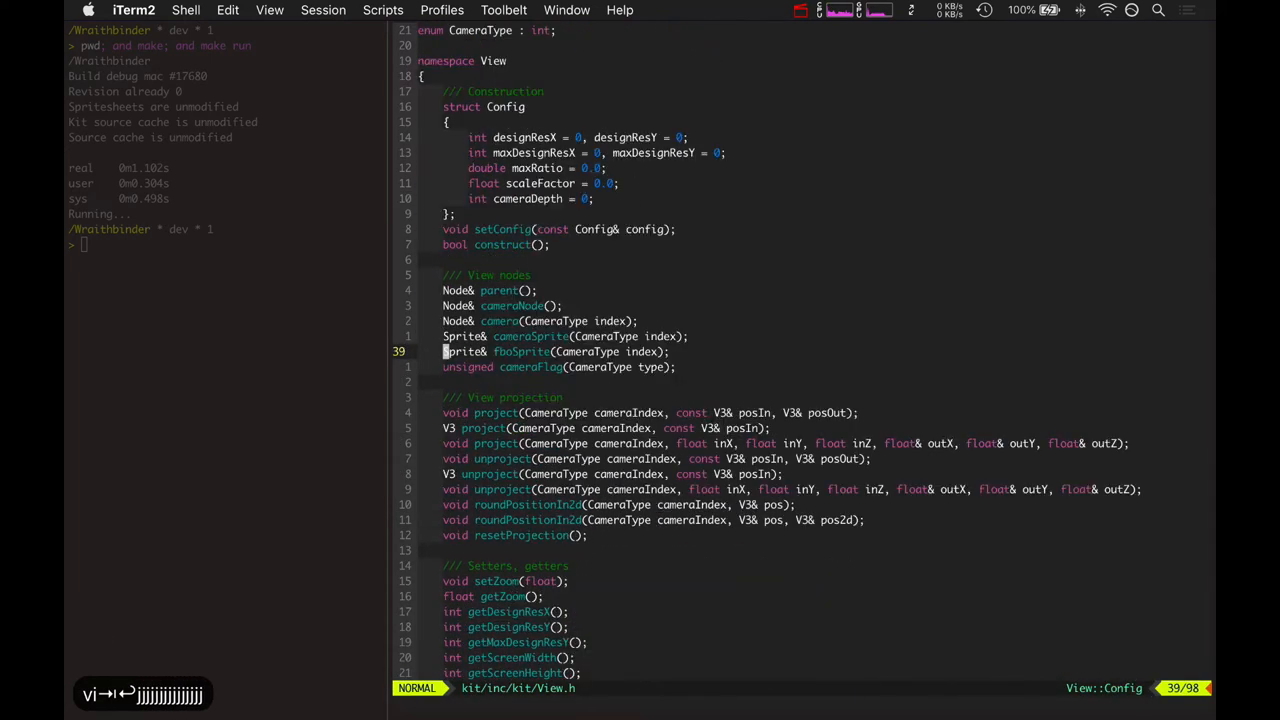
key("V")
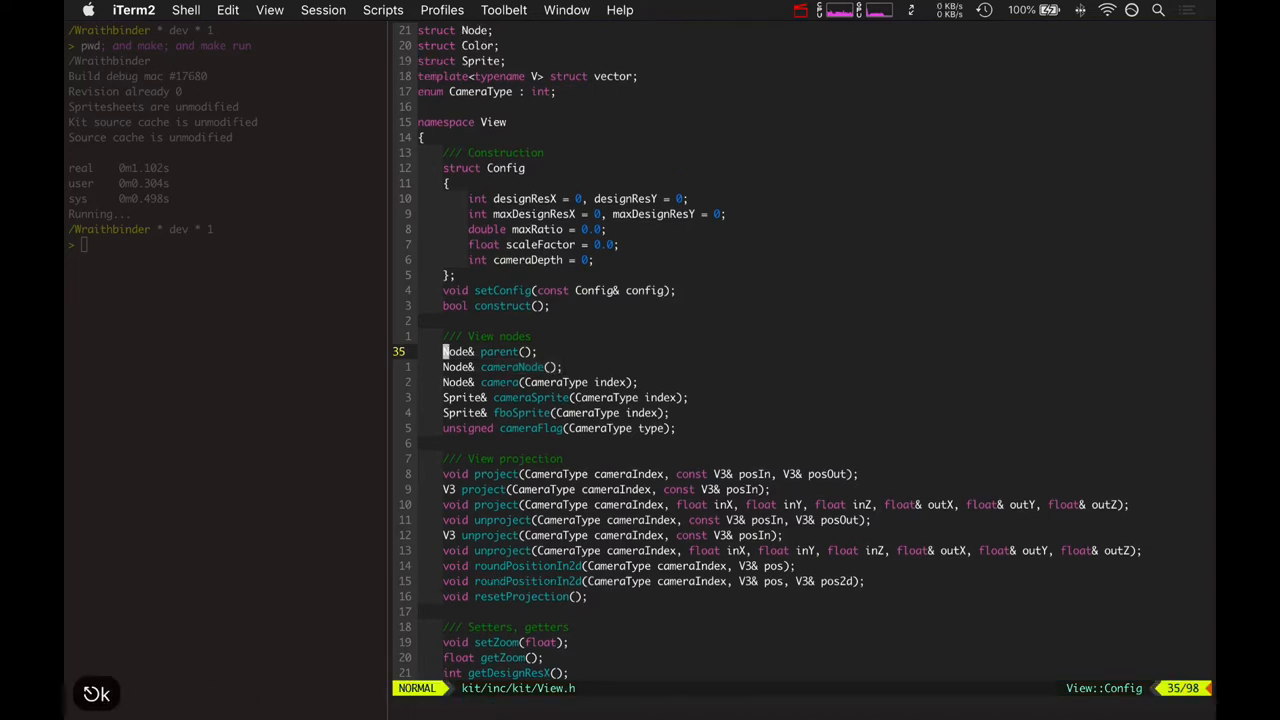
key("V")
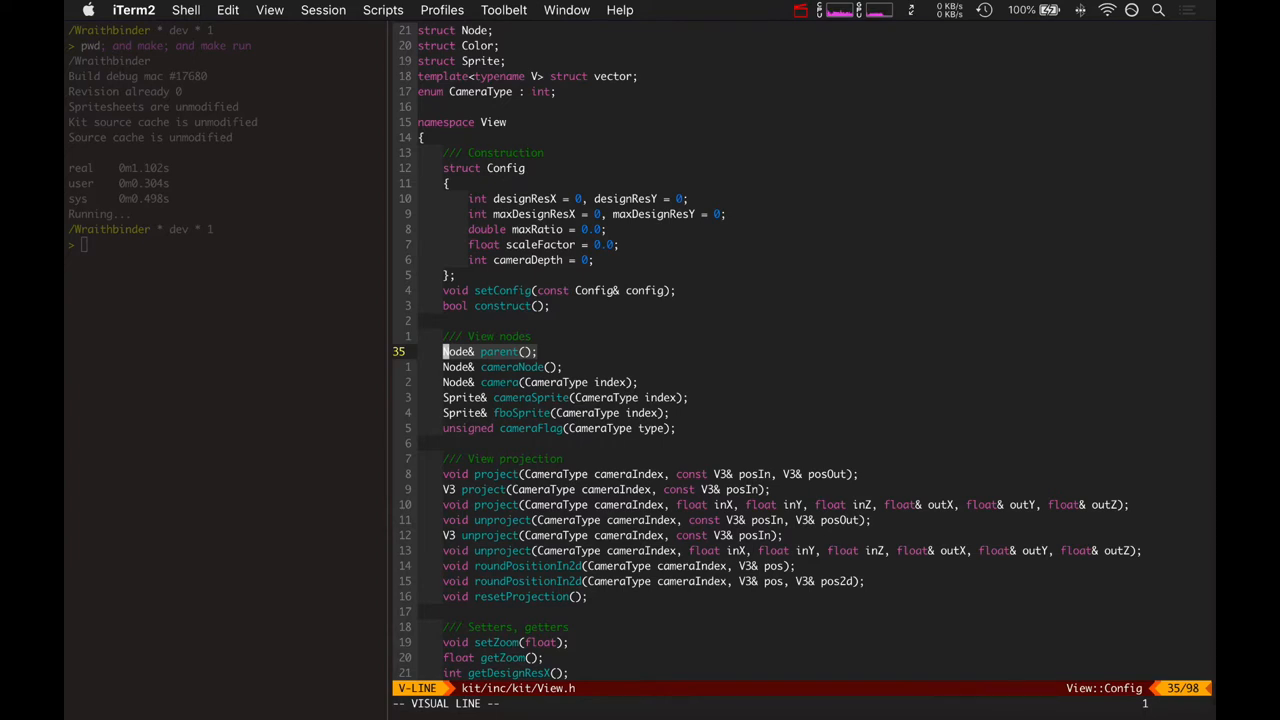
key("j")
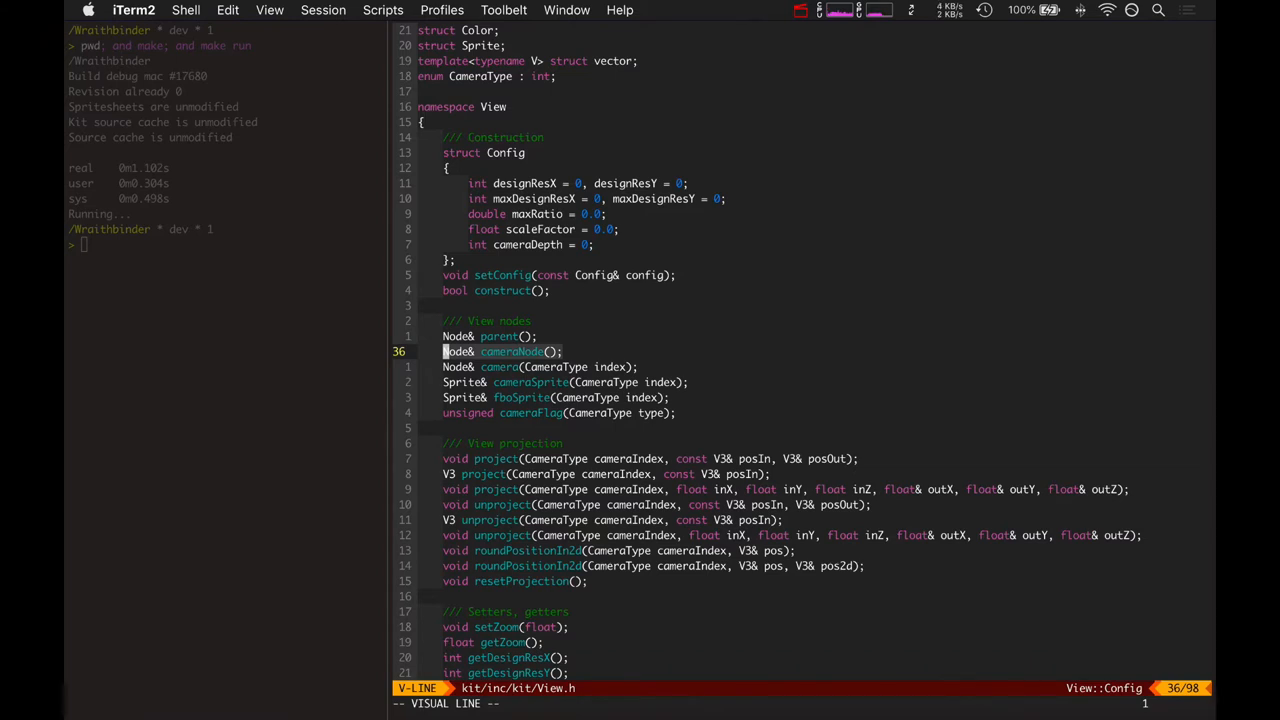
key("Escape")
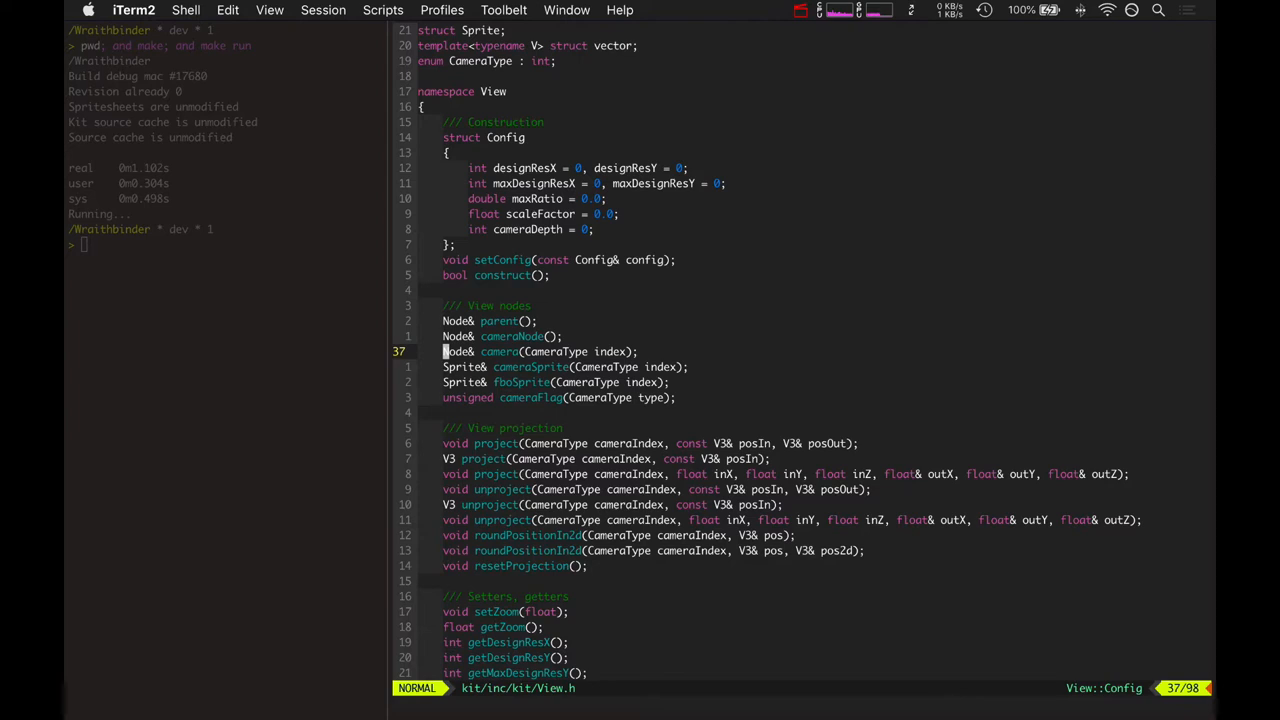
key("V")
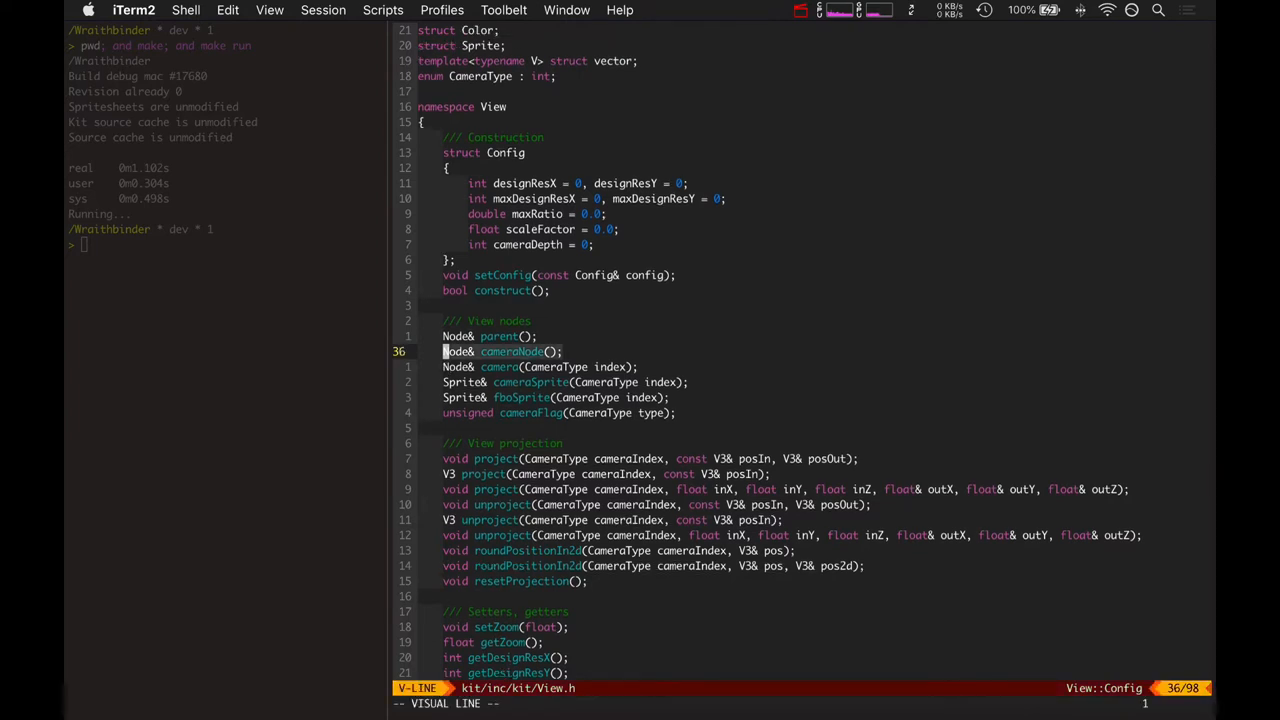
key("Escape")
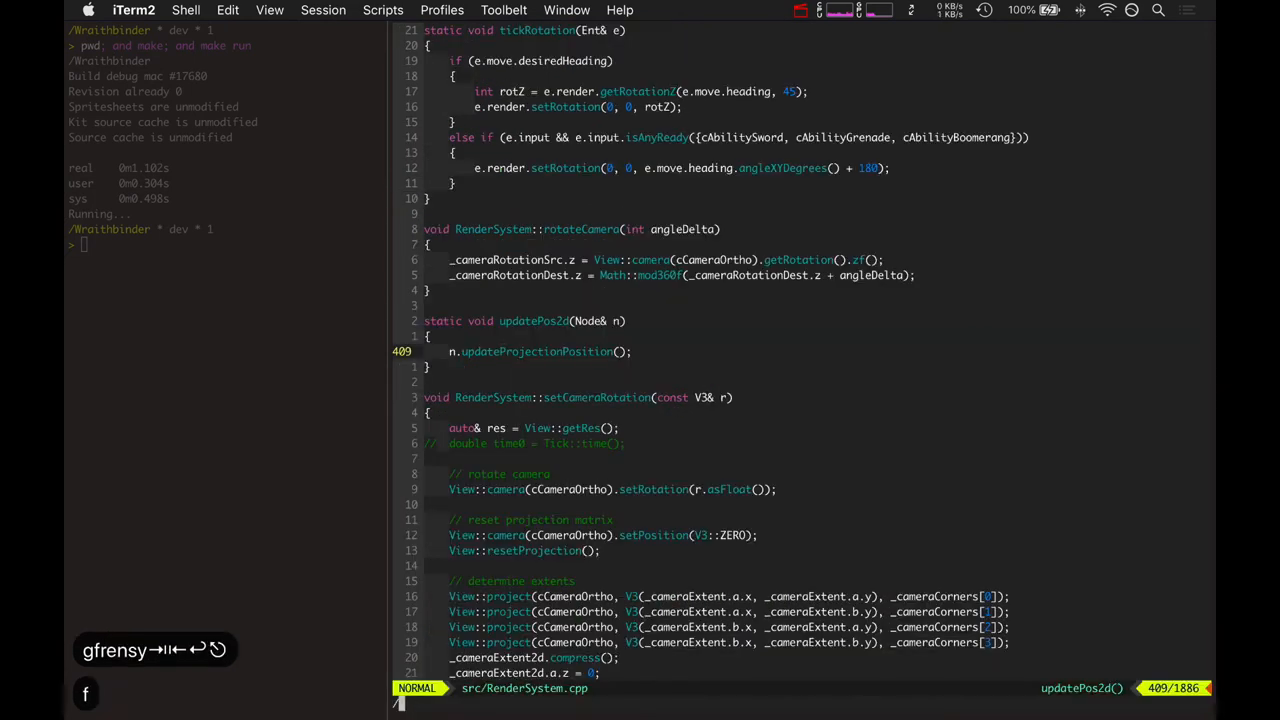
Search tags for cameraNode, reach updatePos2d and tickCameraPos in RenderSystem.cpp, and highlight the setPosition2d line.
type("ccameradef")
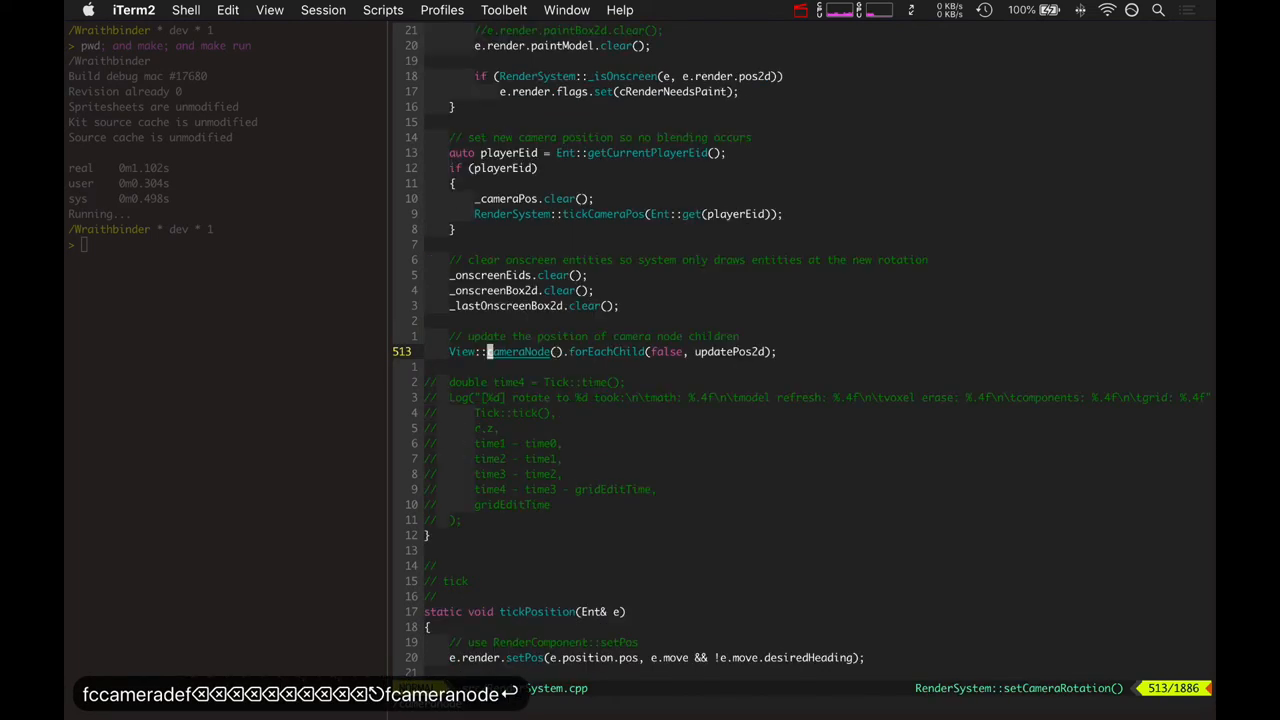
key("Escape")
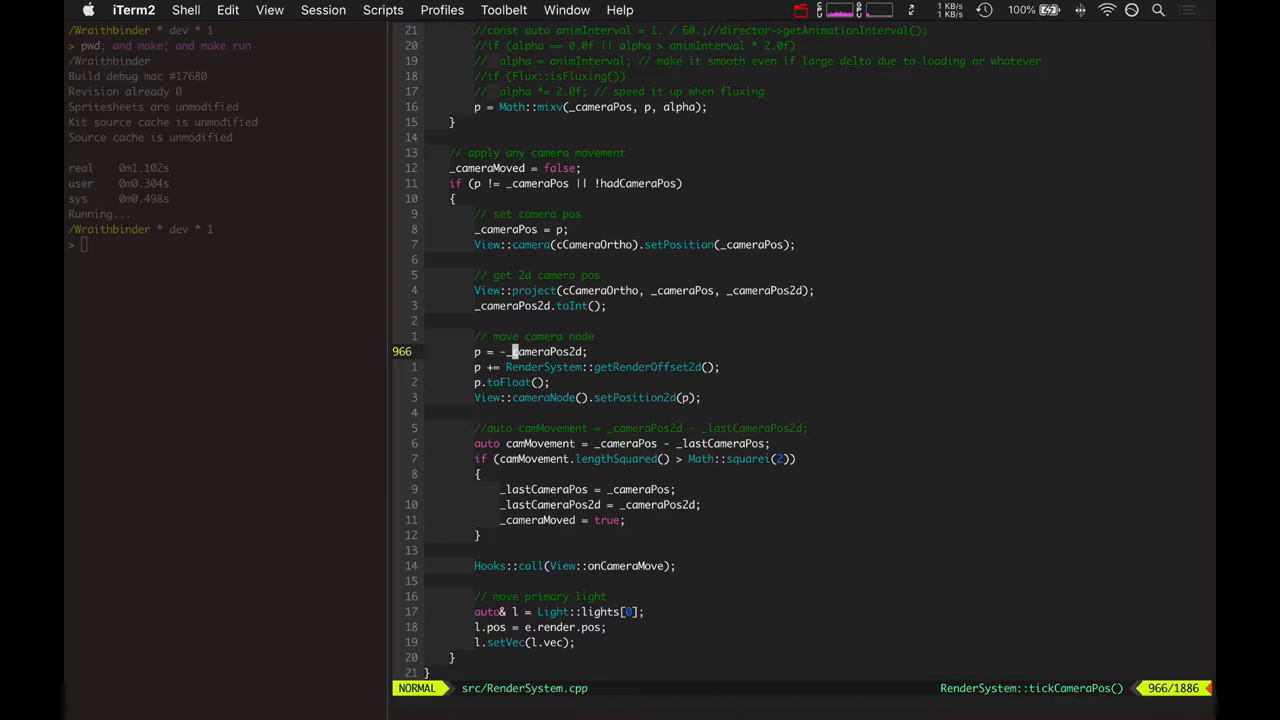
key("V")
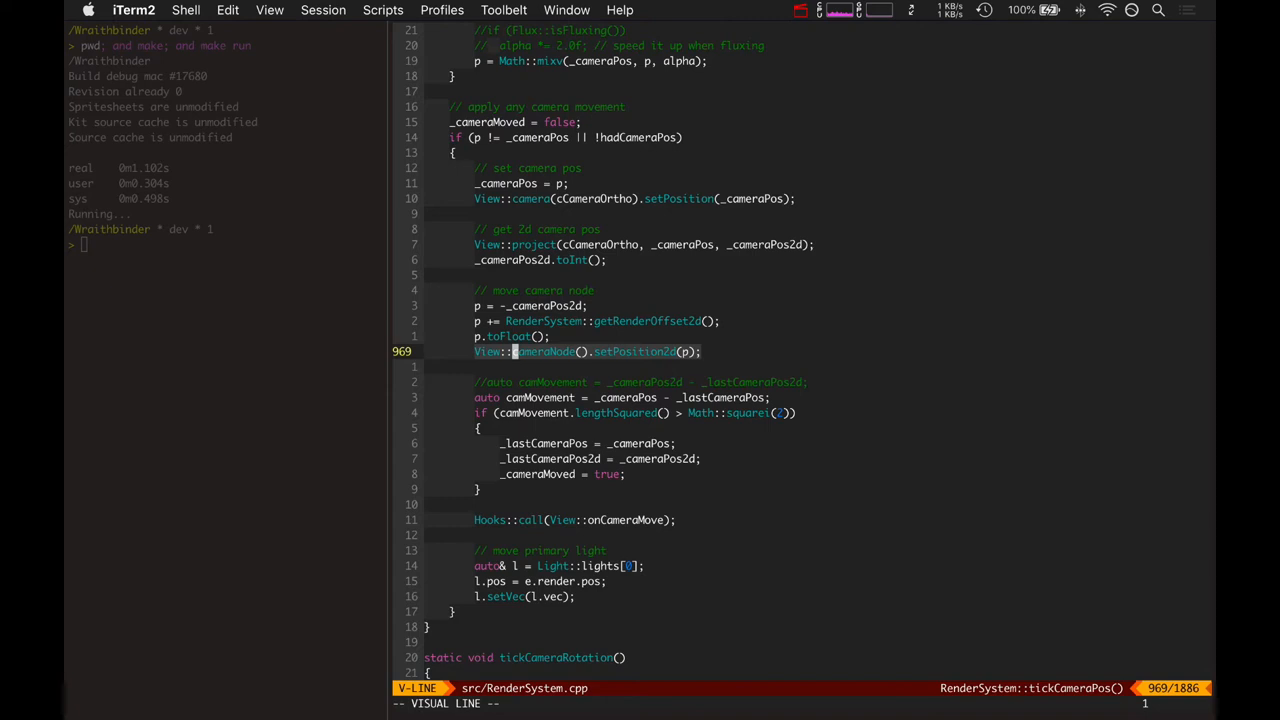
key("Escape")
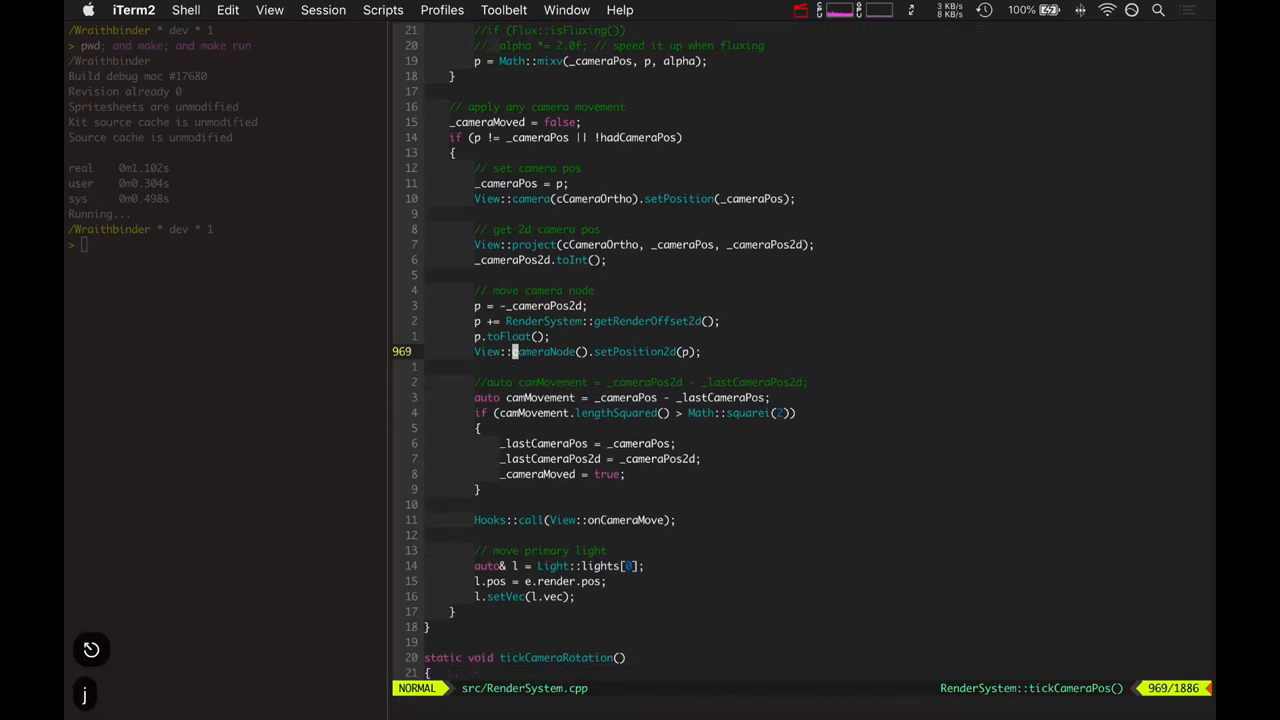
scroll("down", 3)
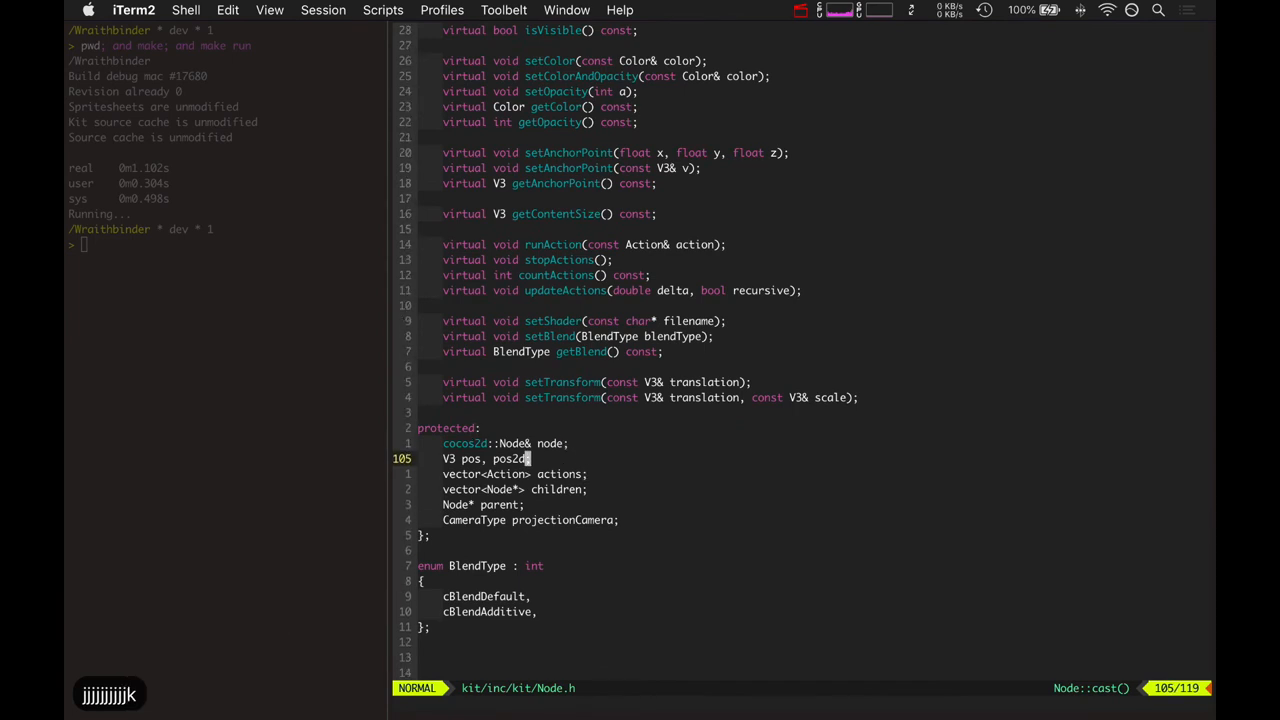
Highlight Node.h's pos/pos2d members and the setProjectionPosition/updateProjectionPosition declarations.
key("V")
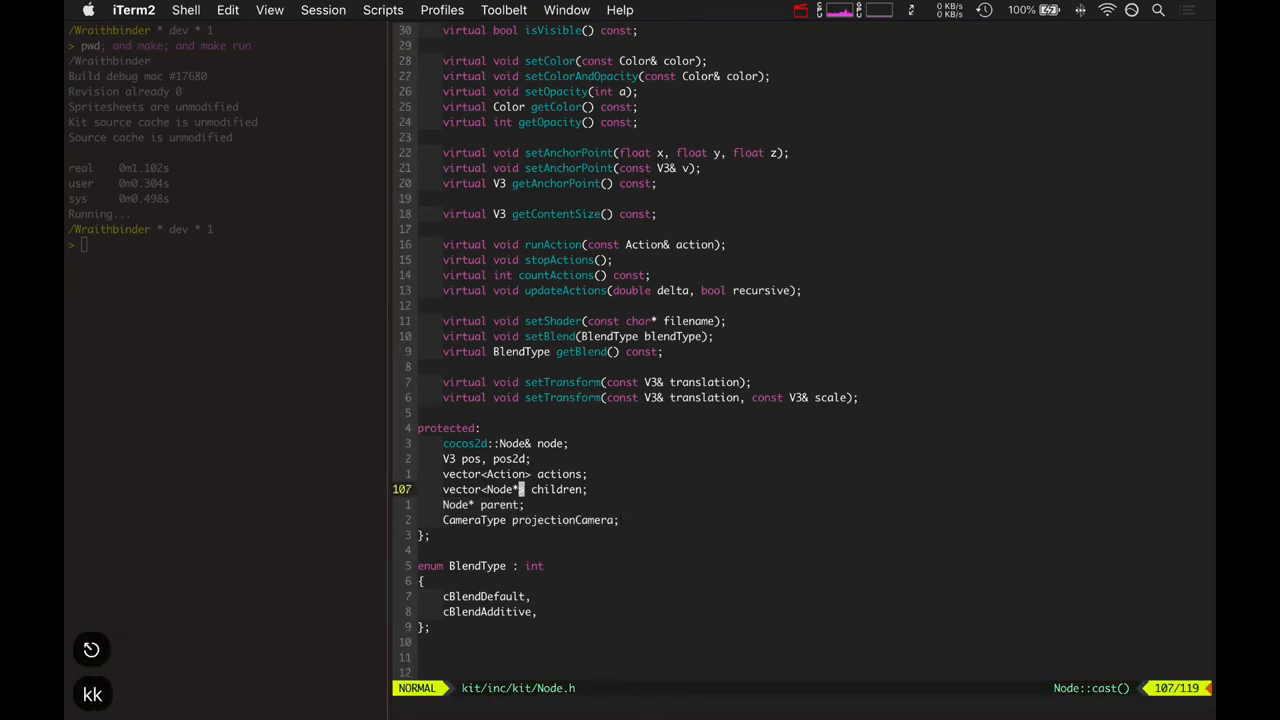
key("k")
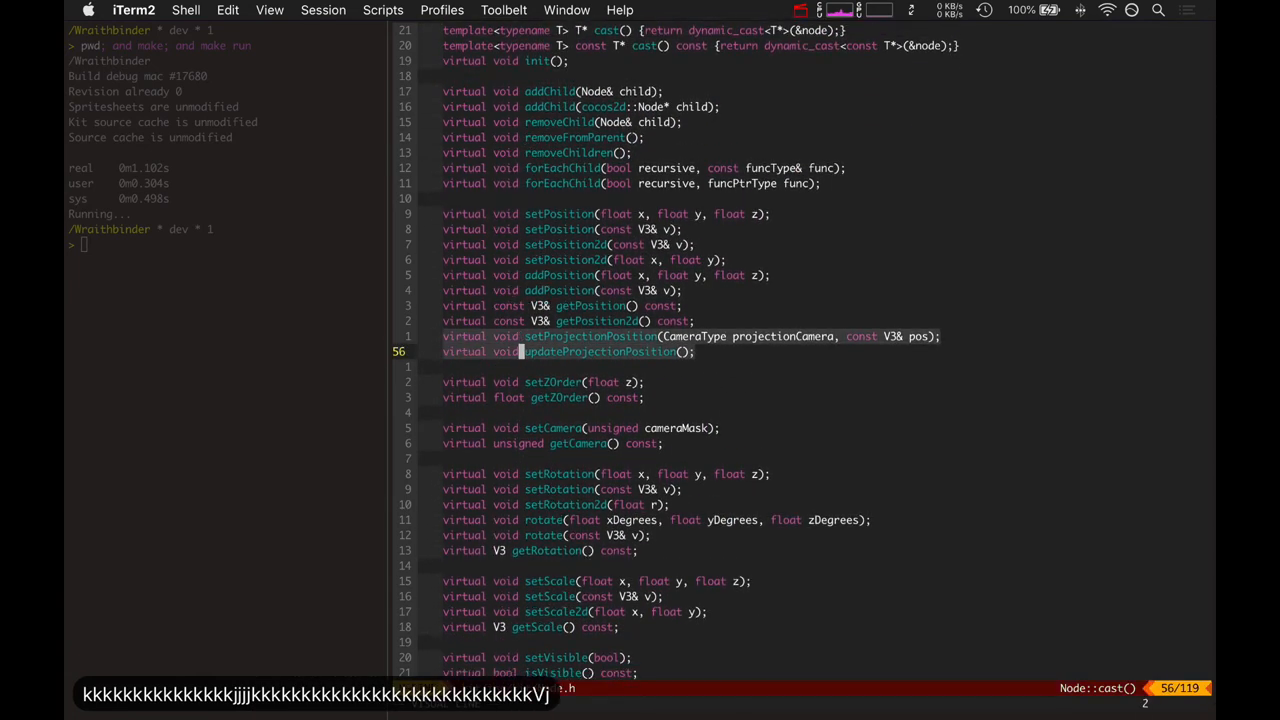
key("V")
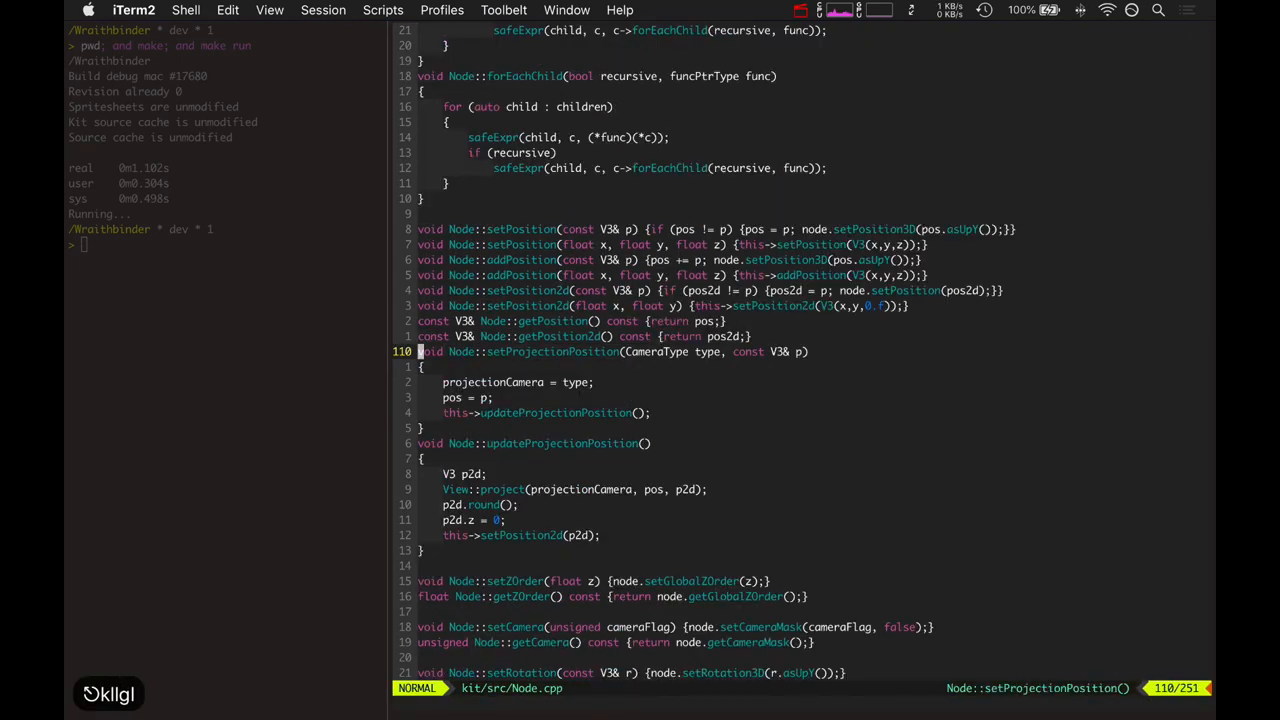
Highlight the updateProjectionPosition body in Node.cpp that computes pos2d from pos, then move toward addChild.
scroll("down", 3)
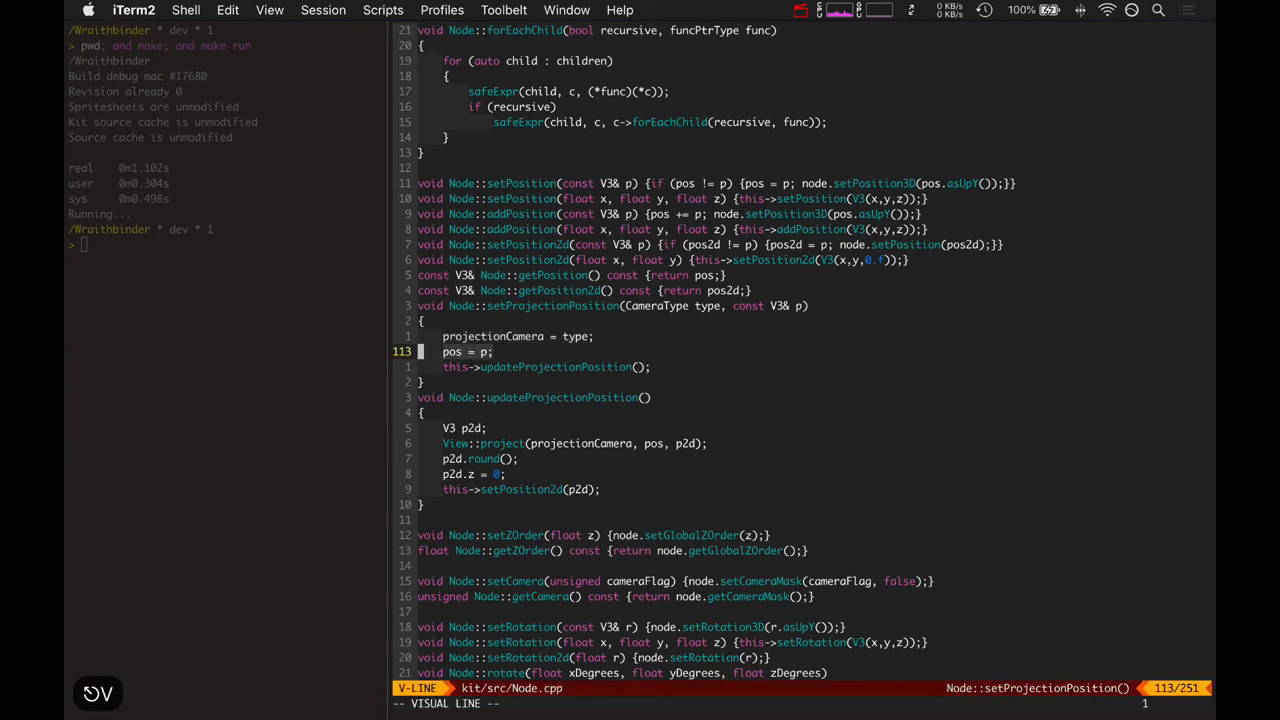
key("v")
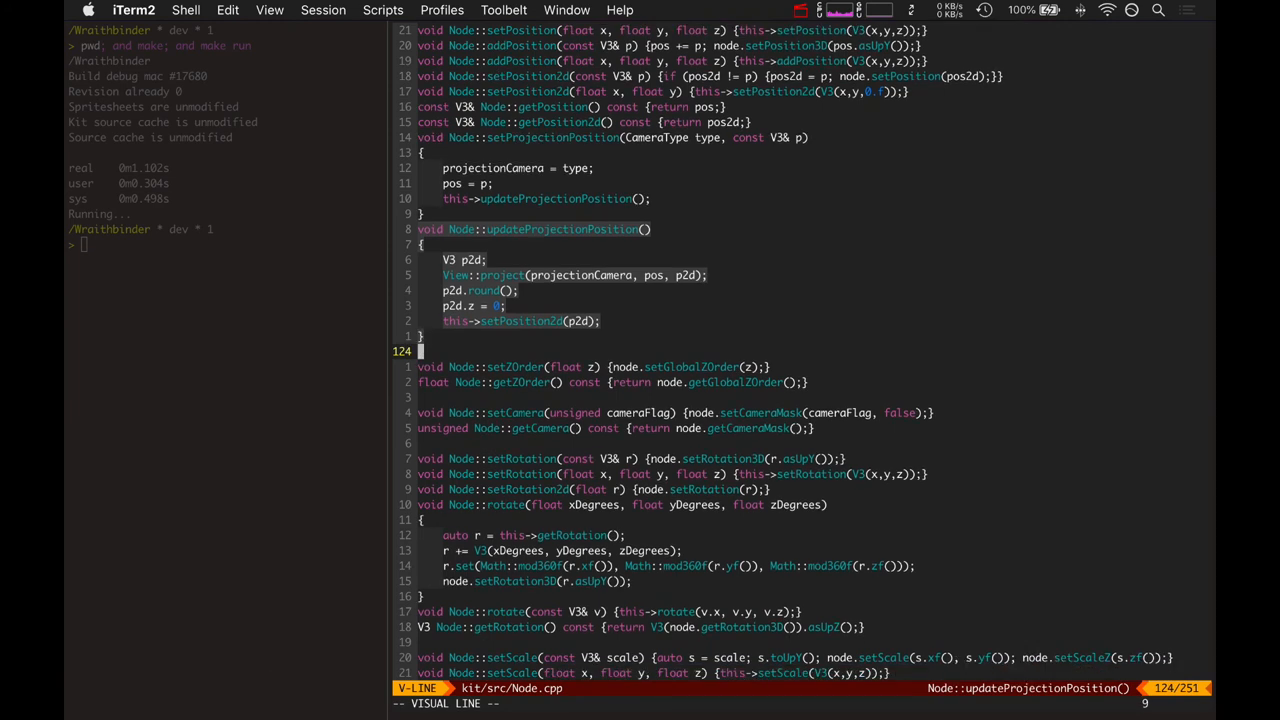
key("Escape")
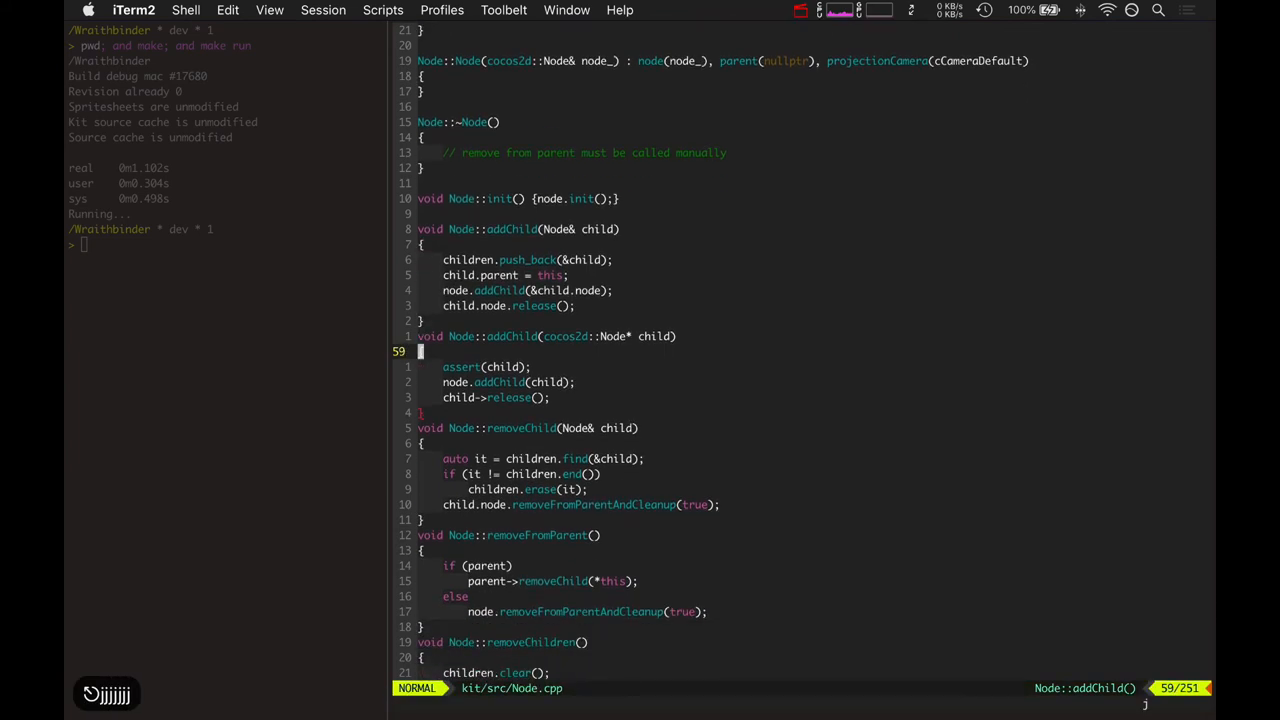
Highlight removeChild's erase lines and removeFromParent's removeFromParentAndCleanup(true) call in Node.cpp.
scroll("down", 3)
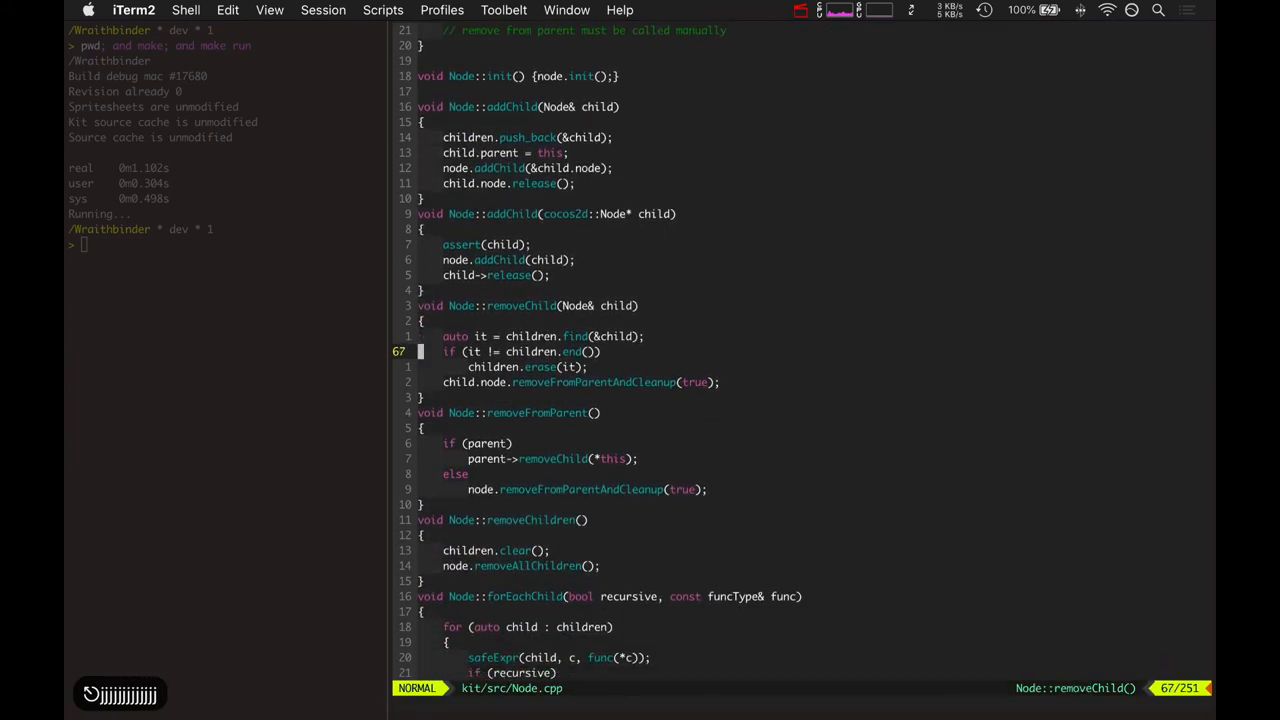
key("V")
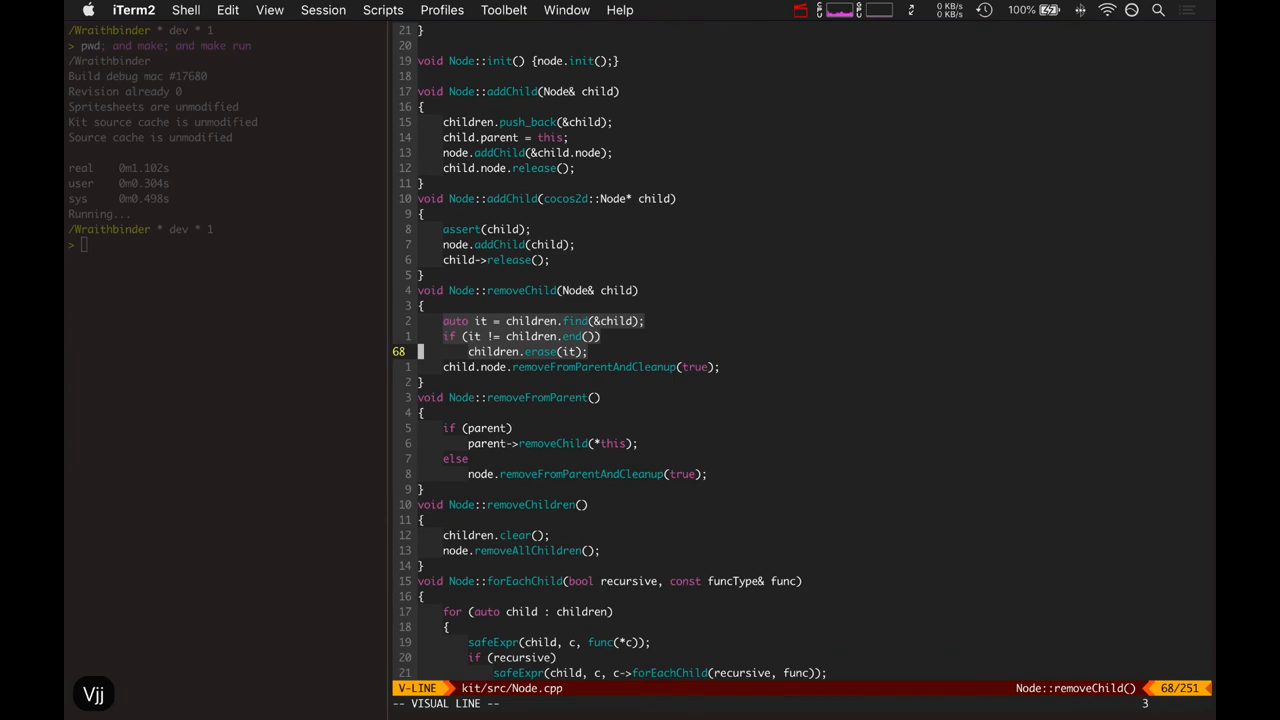
key("Escape")
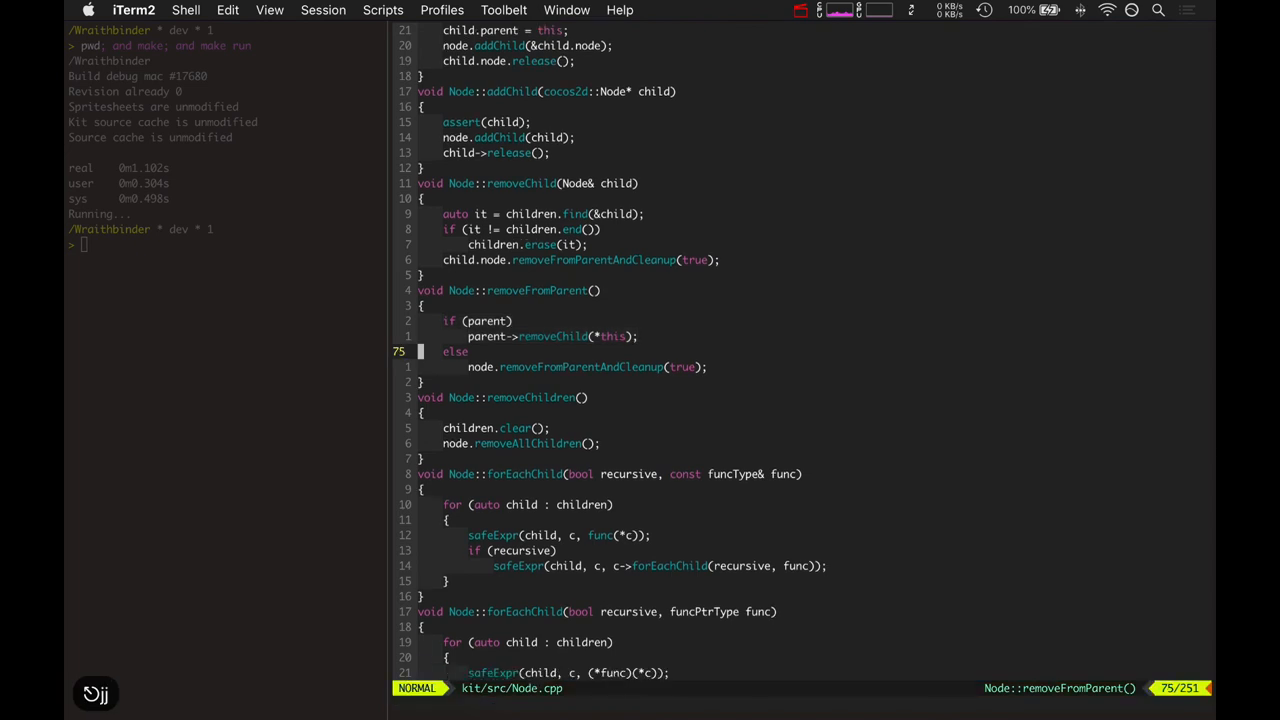
key("V")
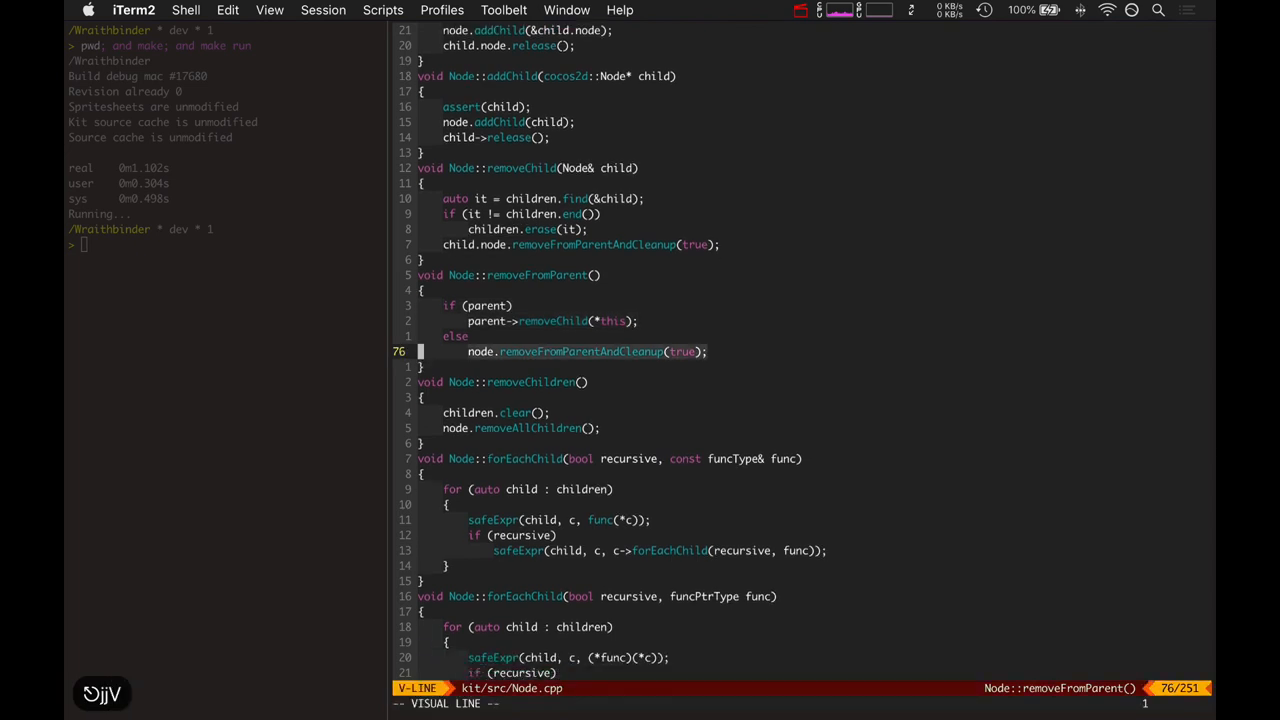